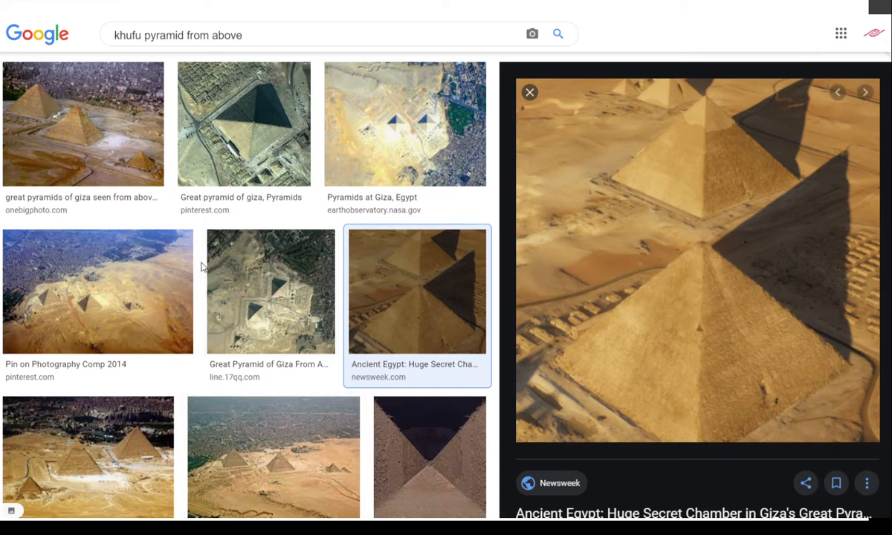
pyautogui.moveTo(648, 365)
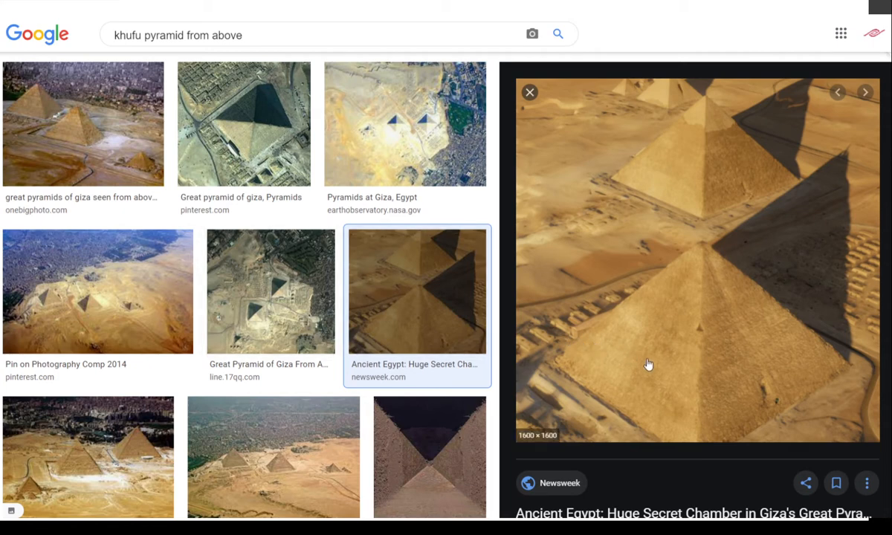
pyautogui.moveTo(767, 301)
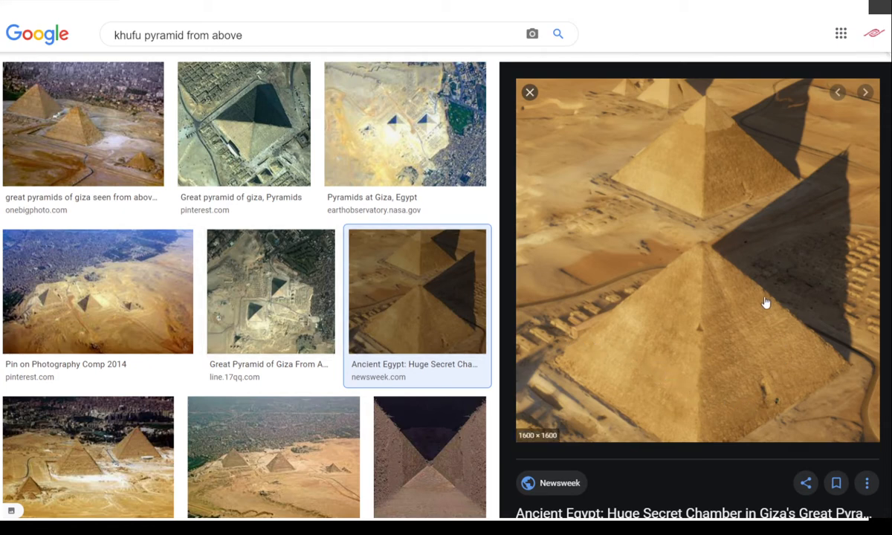
pyautogui.moveTo(754, 373)
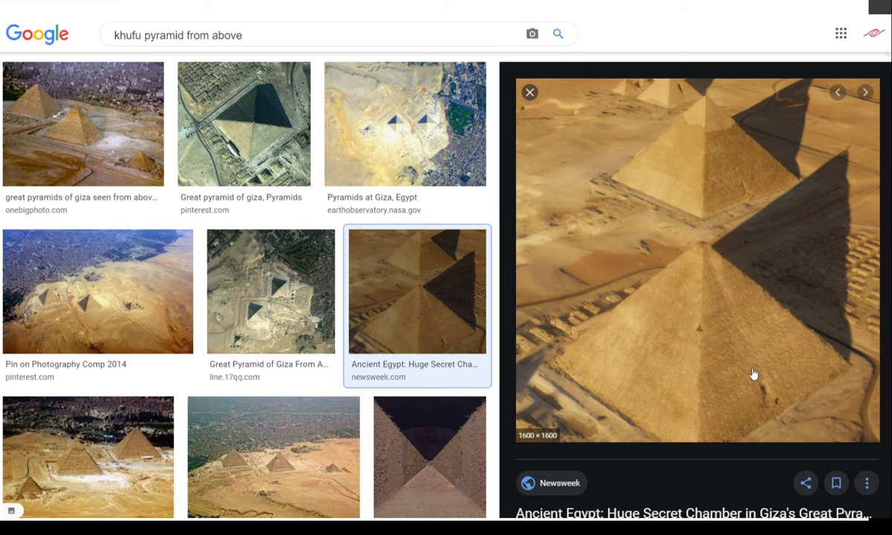
pyautogui.moveTo(641, 319)
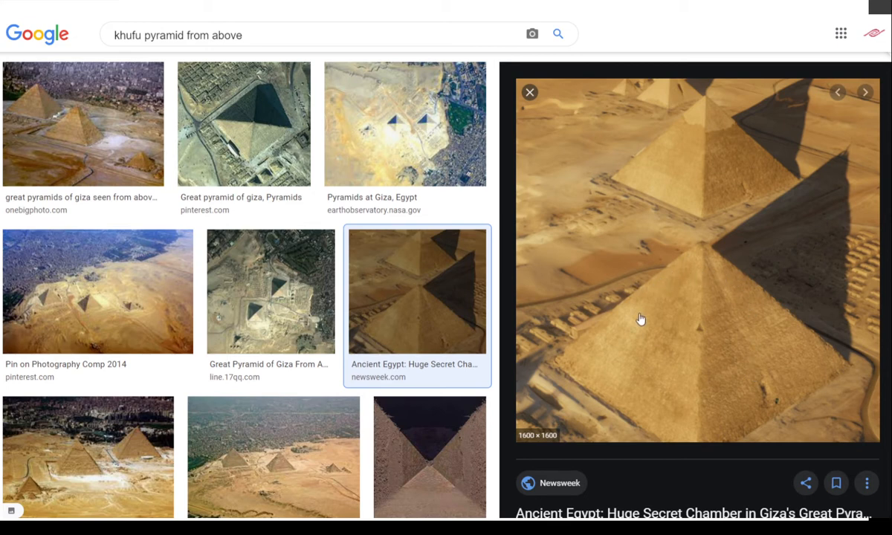
pyautogui.moveTo(618, 319)
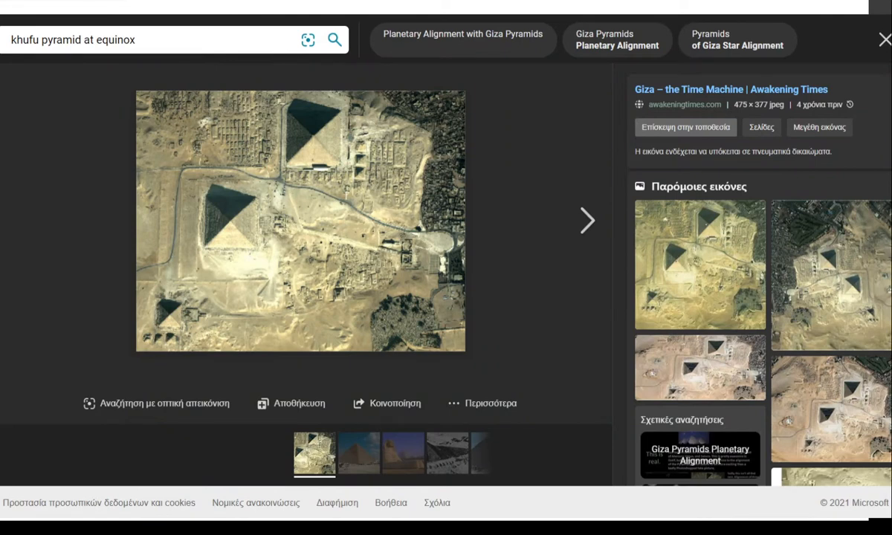
pyautogui.moveTo(315, 141)
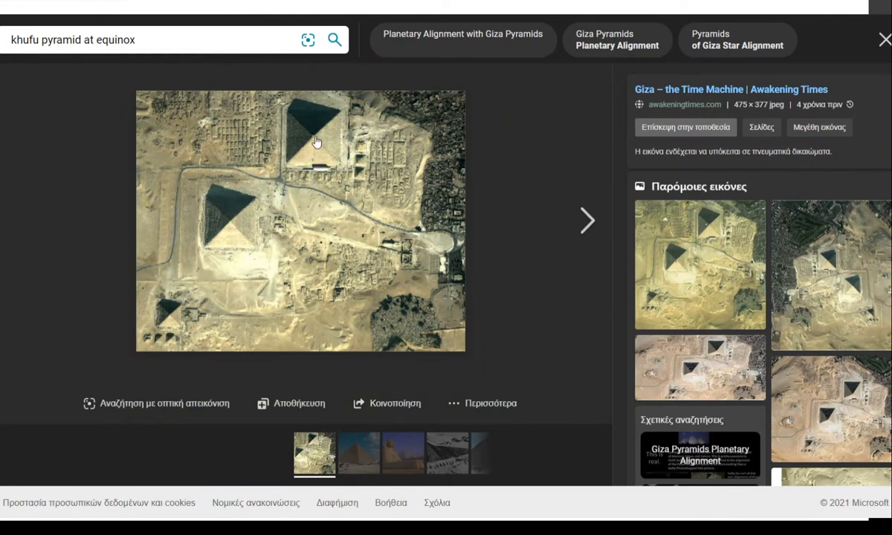
pyautogui.moveTo(297, 142)
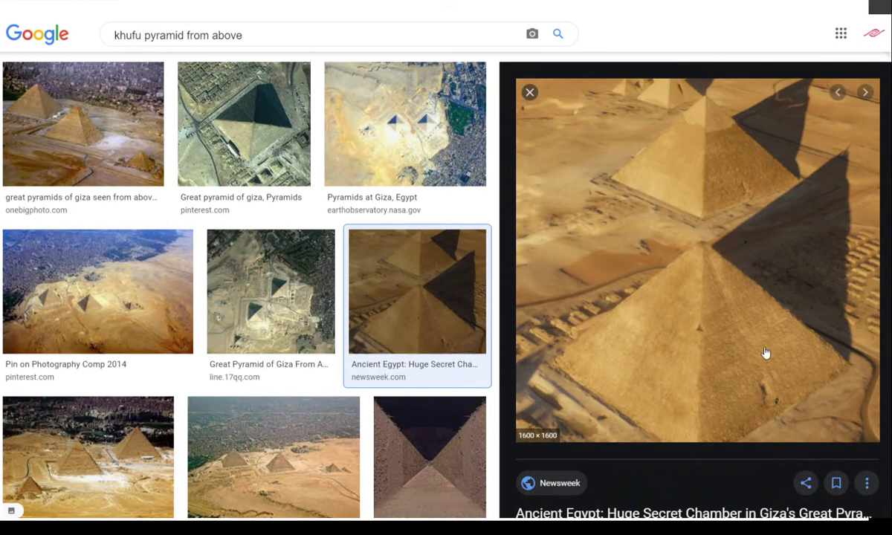
pyautogui.moveTo(618, 398)
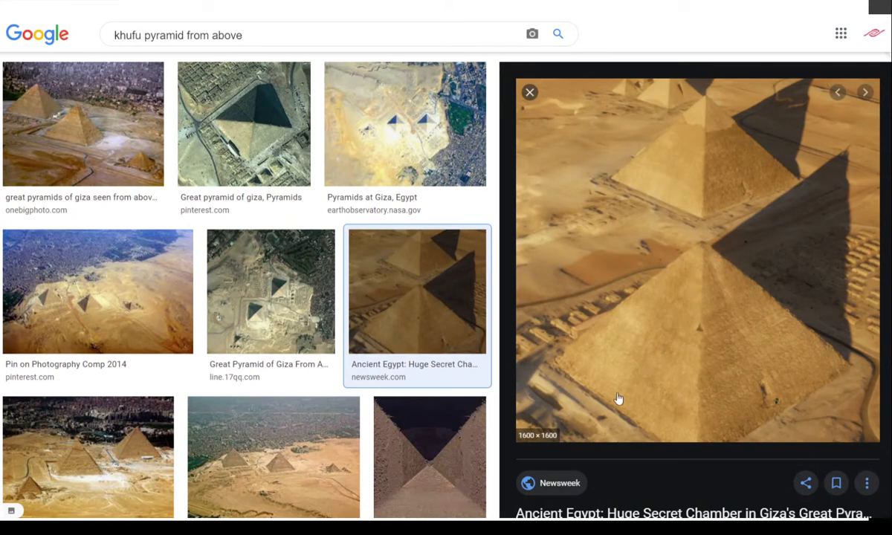
pyautogui.moveTo(498, 246)
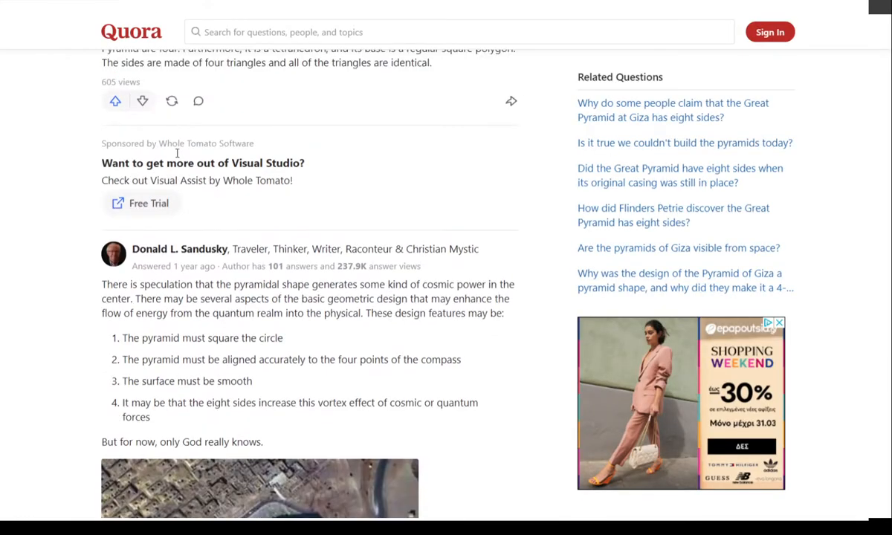
# - Scroll to the top of the Quora question on the Great Pyramid's eight sides
pyautogui.scroll(3)
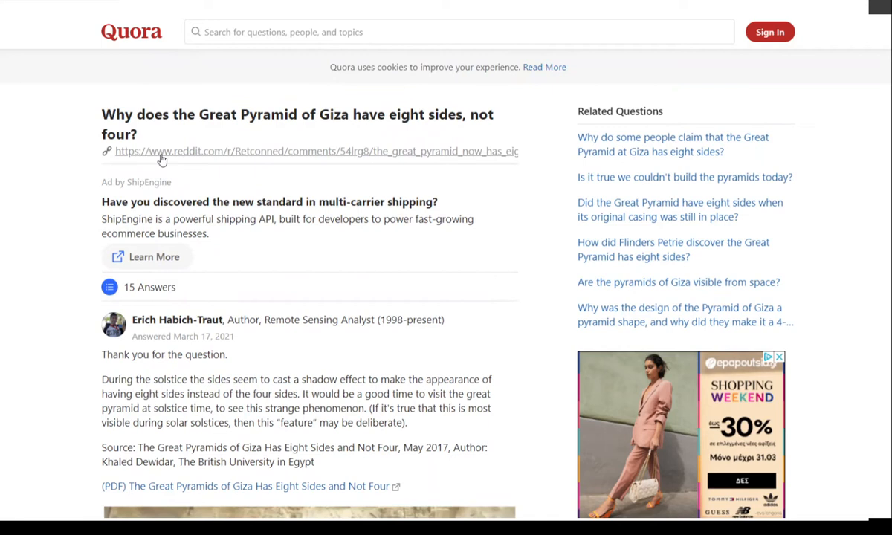
pyautogui.moveTo(88, 119)
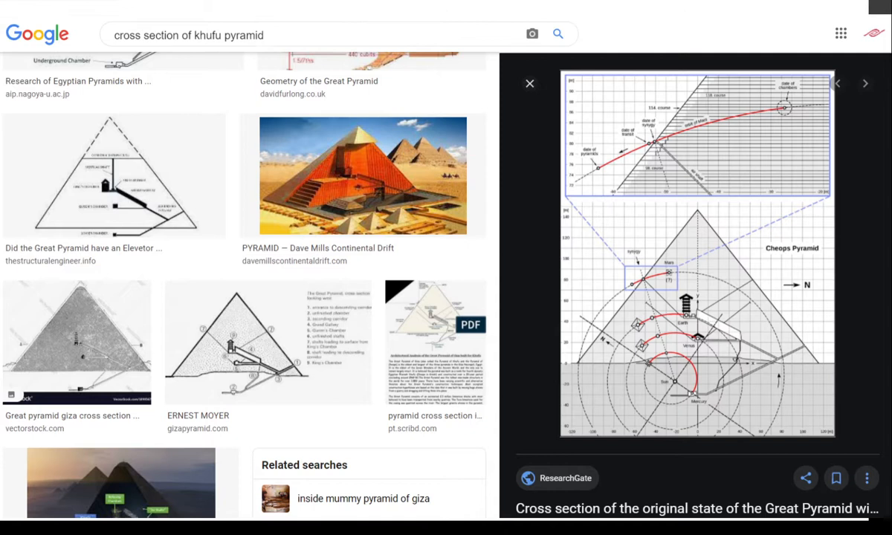
pyautogui.moveTo(239, 24)
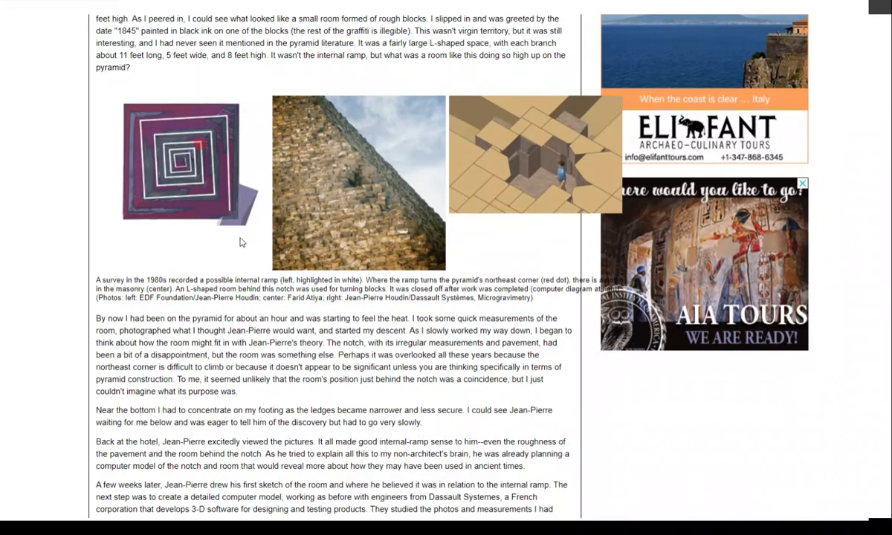
pyautogui.moveTo(122, 120)
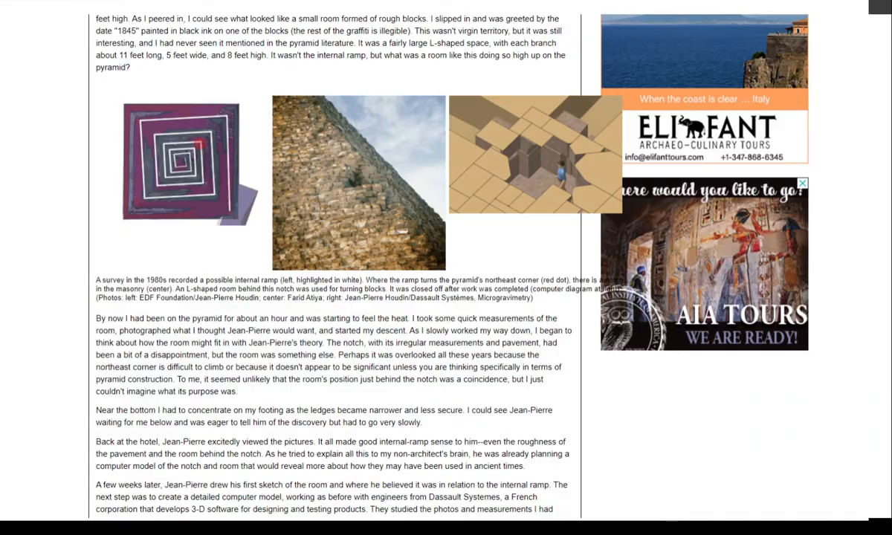
# - Scroll the article down to the internal ramp photos and Dassault Systèmes model
pyautogui.scroll(-3)
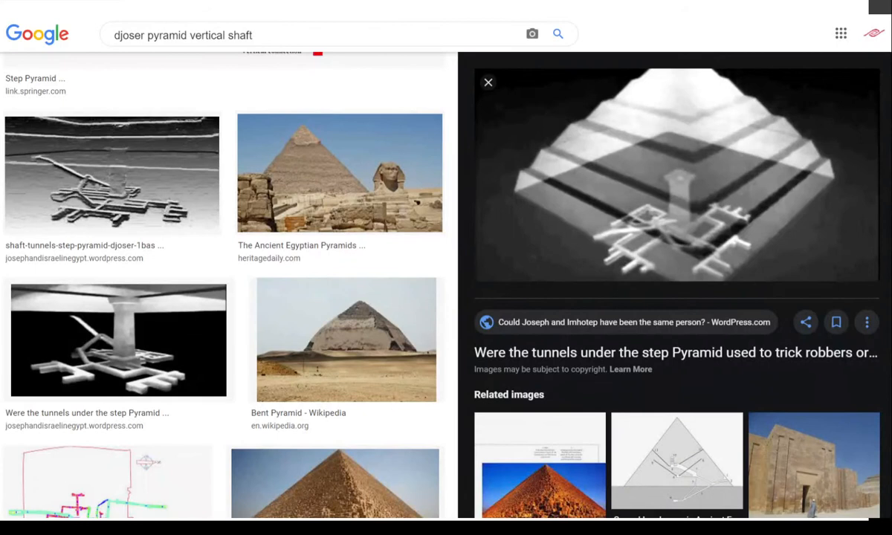
pyautogui.moveTo(288, 118)
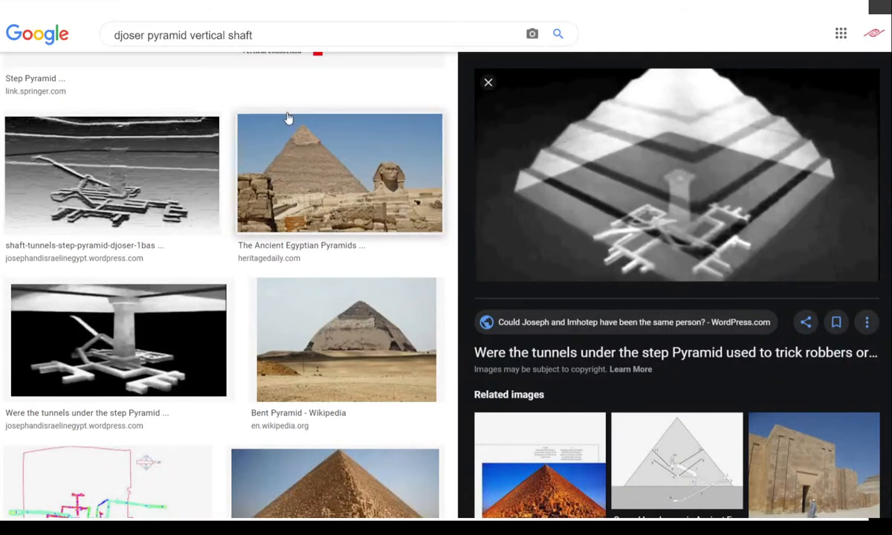
pyautogui.moveTo(226, 80)
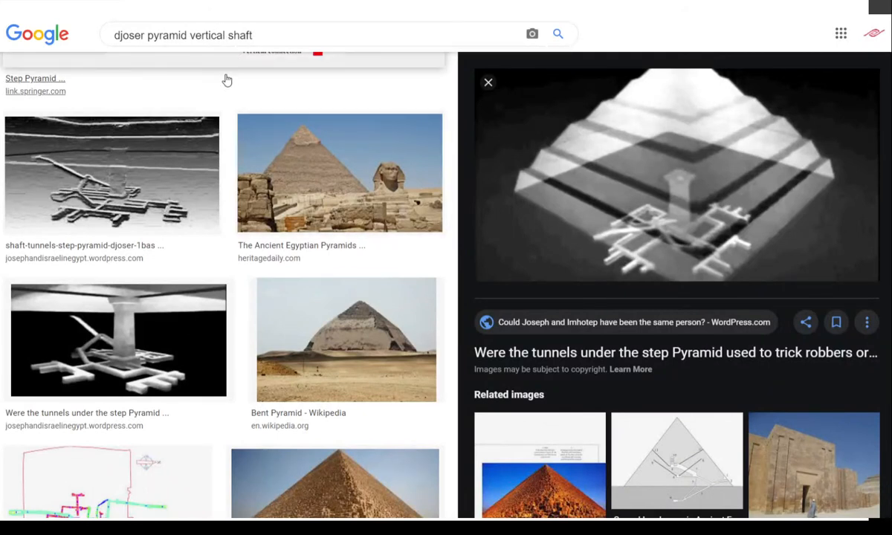
pyautogui.moveTo(199, 141)
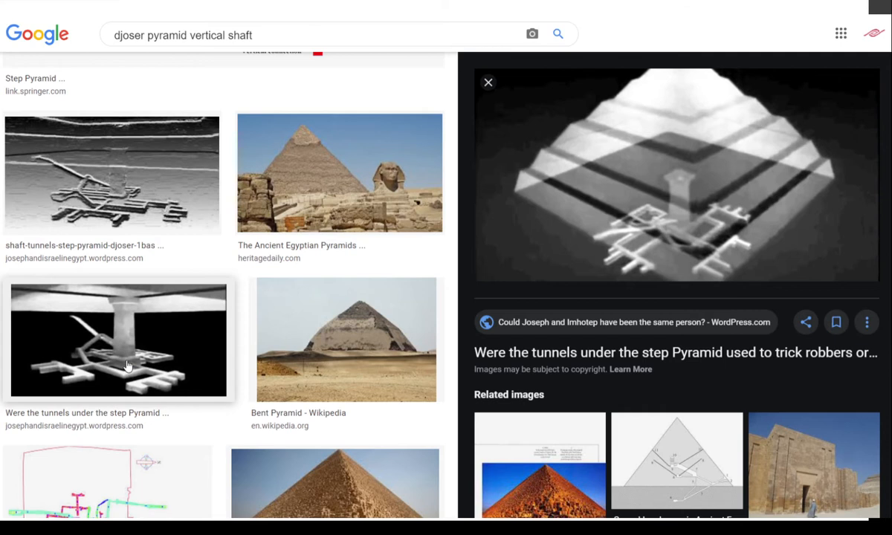
pyautogui.moveTo(164, 361)
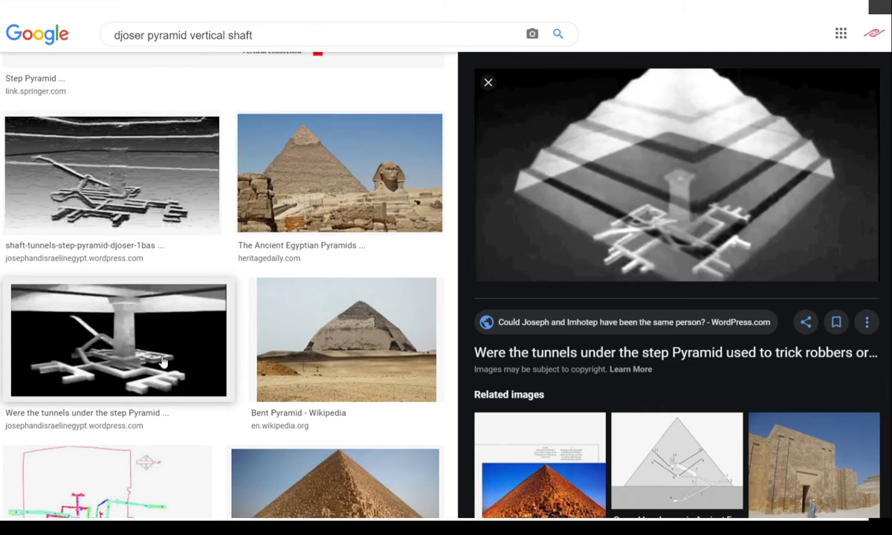
pyautogui.moveTo(169, 357)
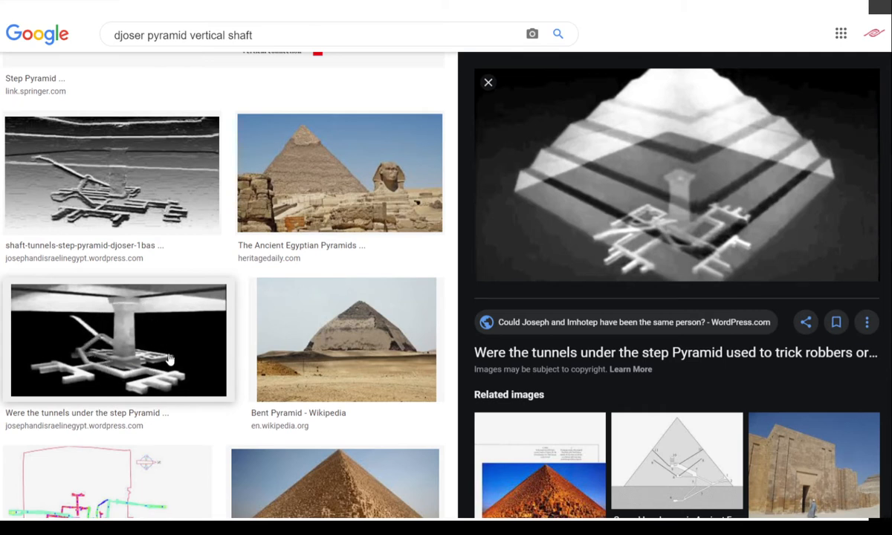
pyautogui.moveTo(669, 250)
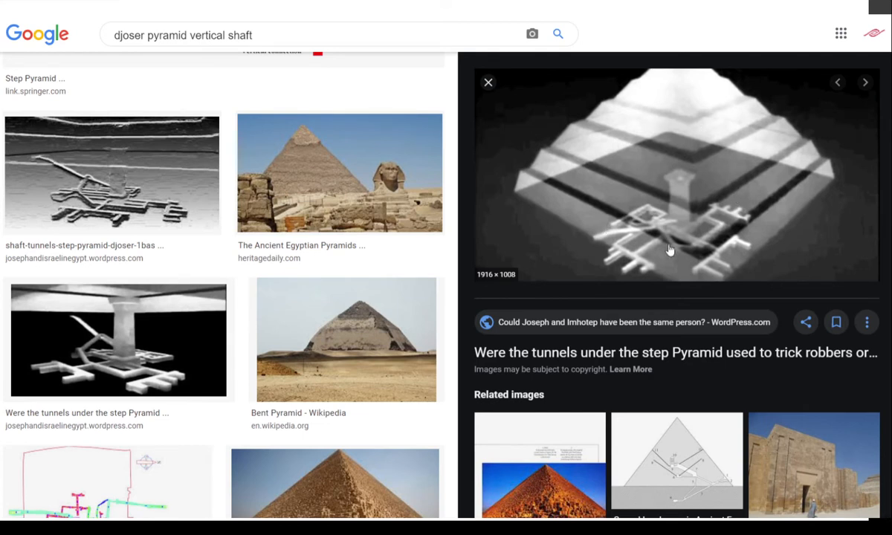
pyautogui.moveTo(603, 229)
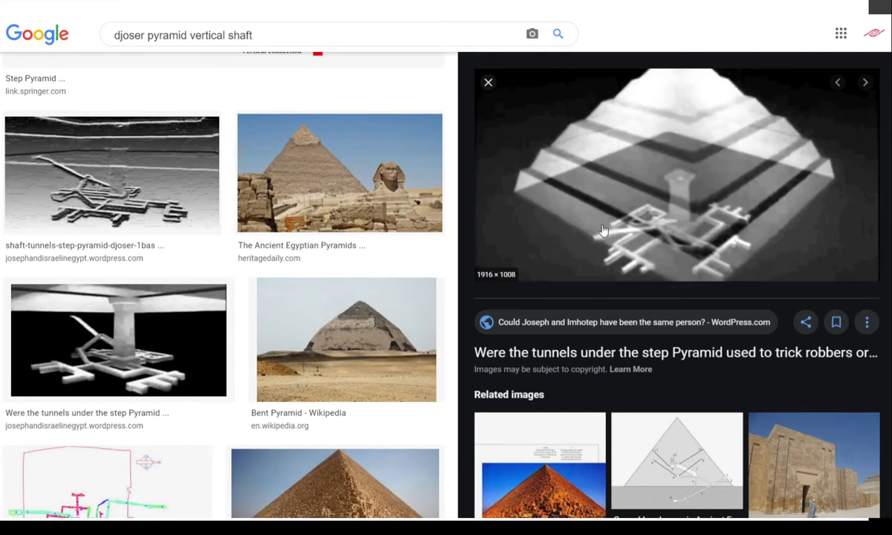
pyautogui.moveTo(525, 197)
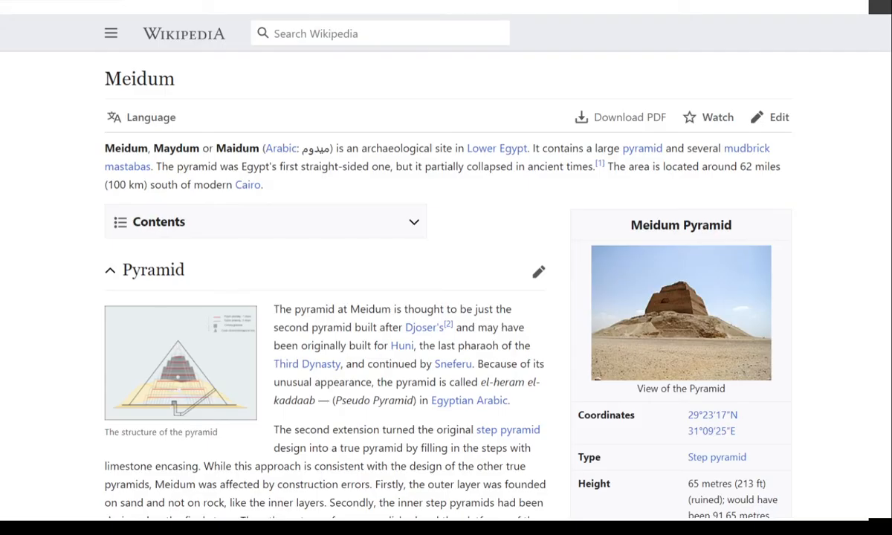
pyautogui.moveTo(571, 323)
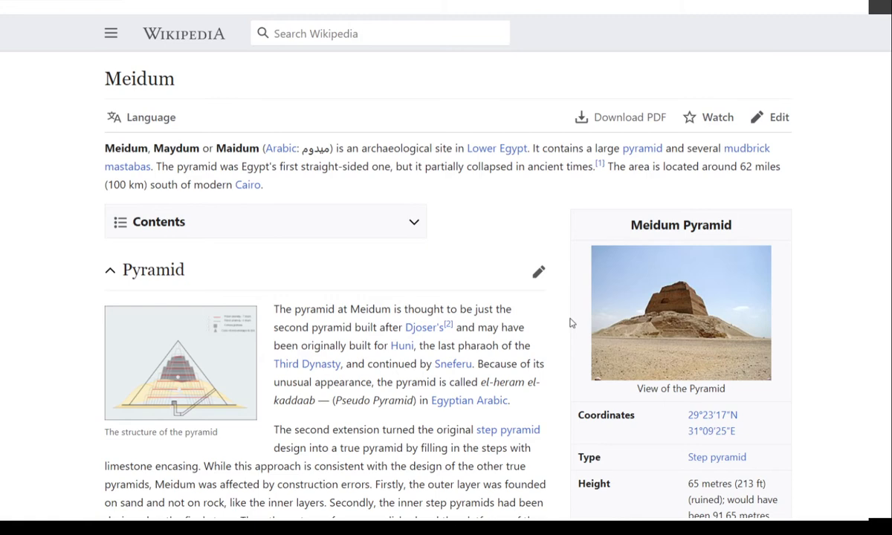
pyautogui.moveTo(202, 383)
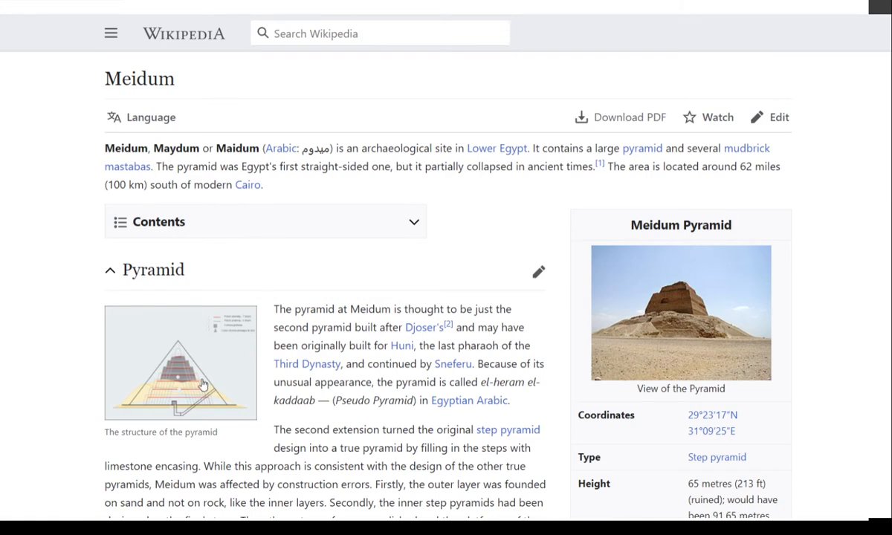
# - Read down the Meidum article to its gallery, then preview the Bent Pyramid cross-section image
pyautogui.scroll(-3)
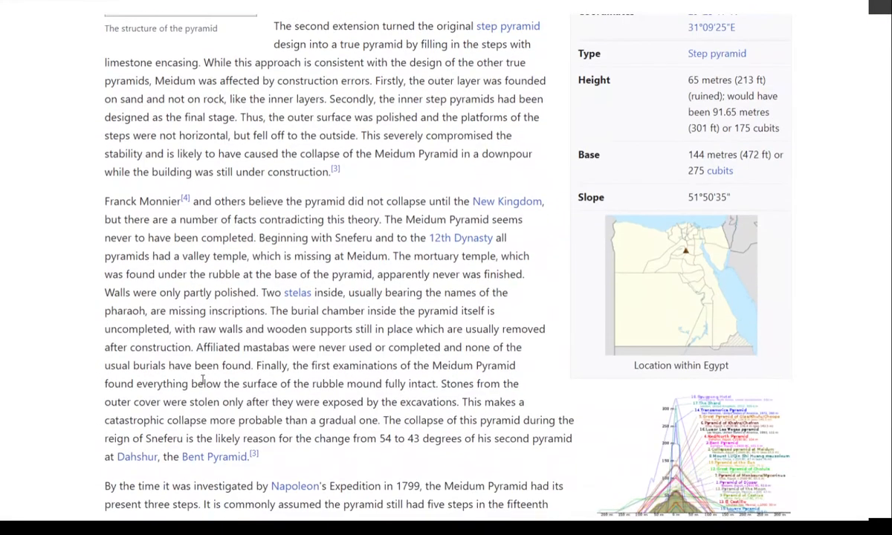
pyautogui.scroll(-3)
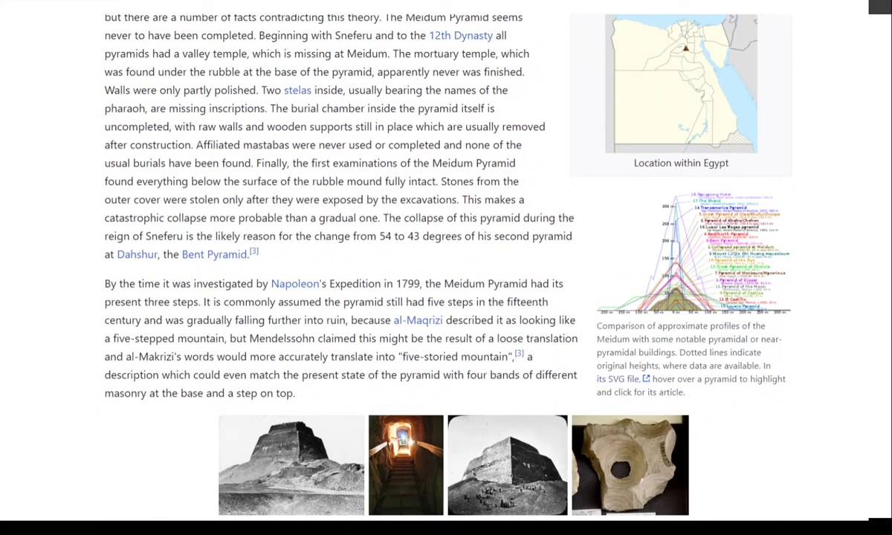
pyautogui.scroll(-3)
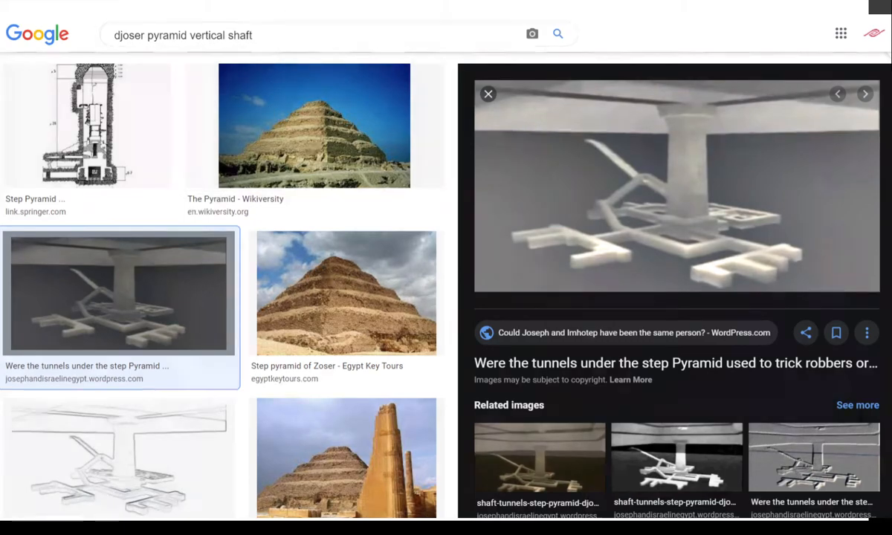
pyautogui.click(865, 92)
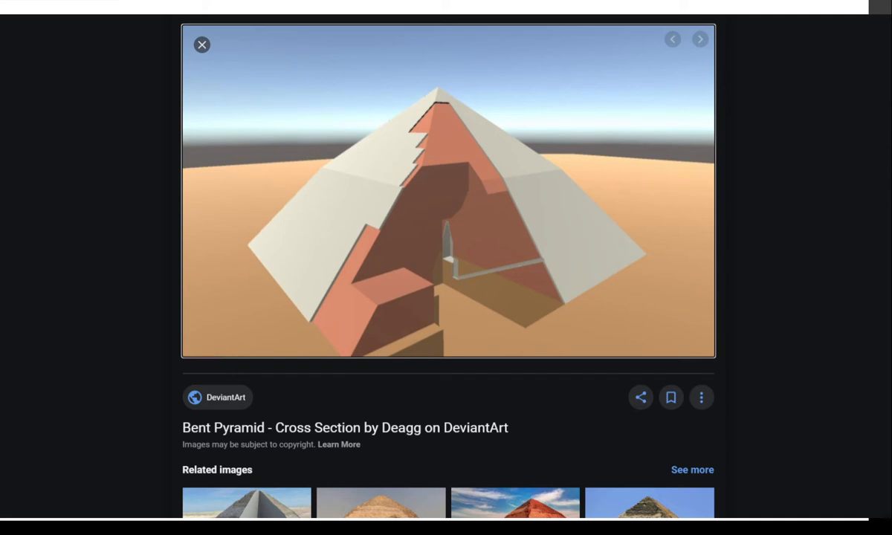
# - Leave the DeviantArt cross-section preview for the Wikipedia Bent Pyramid article
pyautogui.click(202, 44)
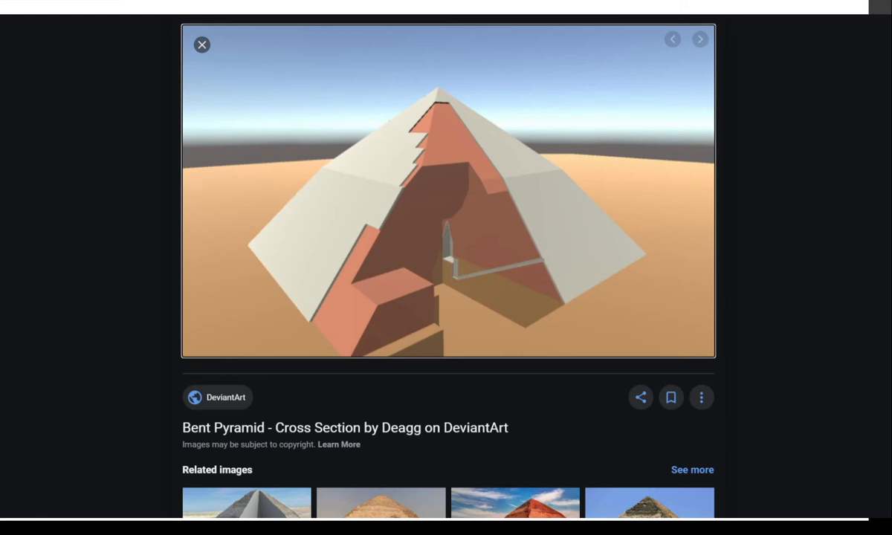
pyautogui.click(202, 45)
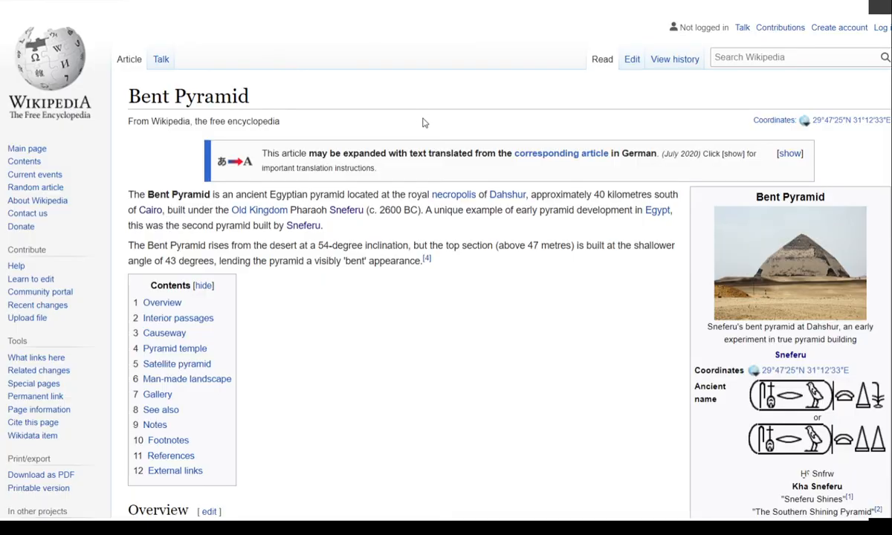
pyautogui.moveTo(425, 124)
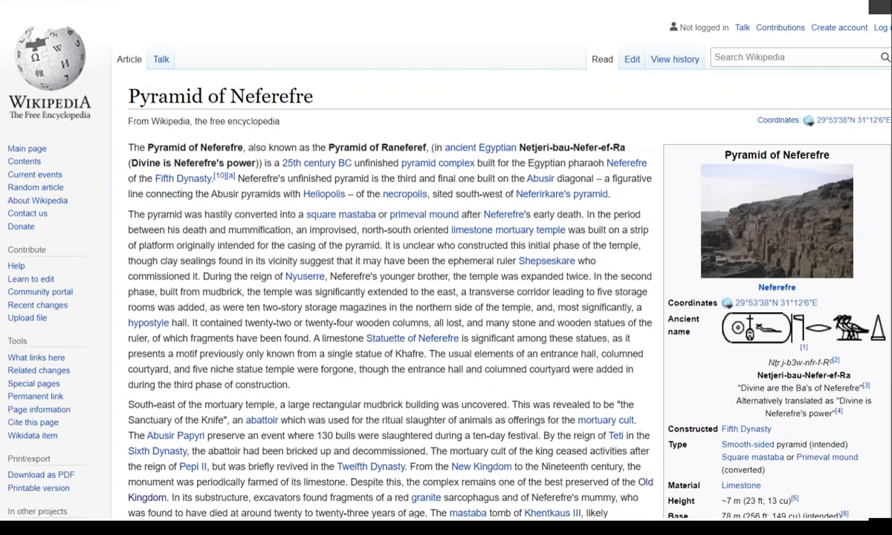
pyautogui.moveTo(494, 305)
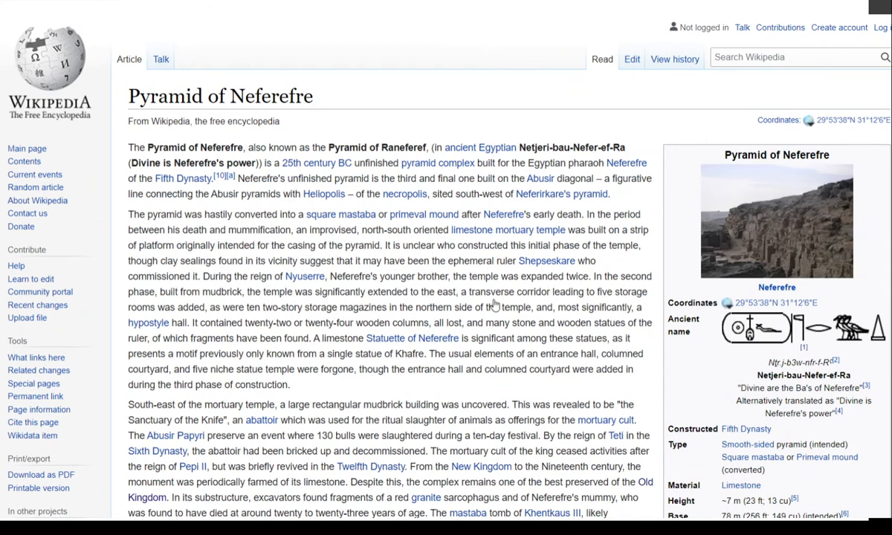
pyautogui.moveTo(494, 304)
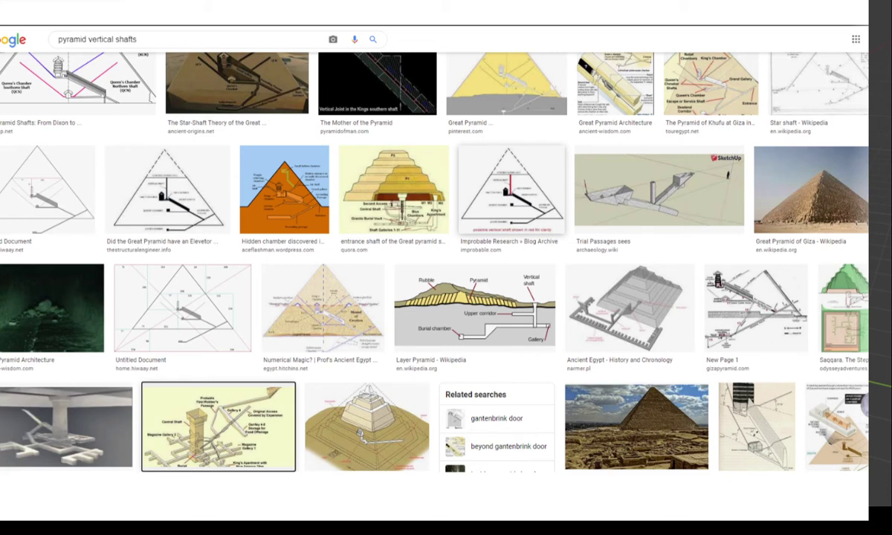
pyautogui.moveTo(552, 339)
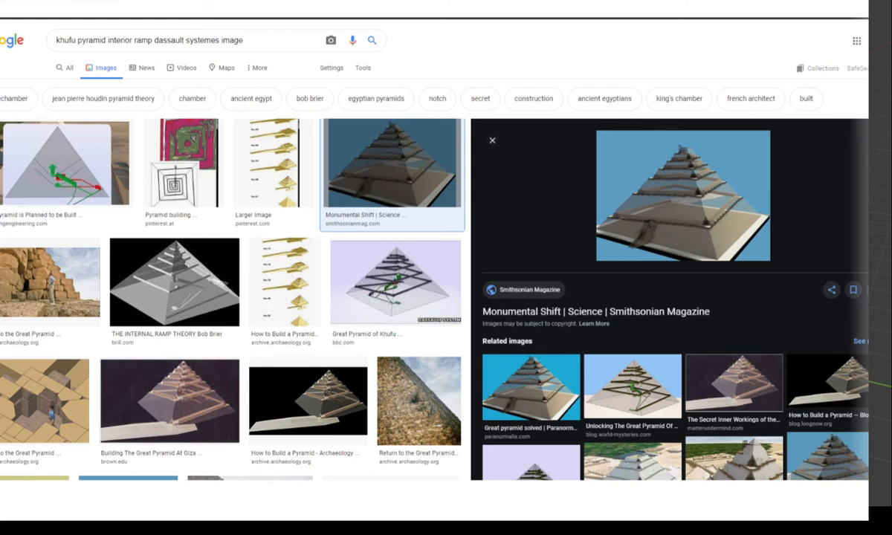
pyautogui.moveTo(803, 308)
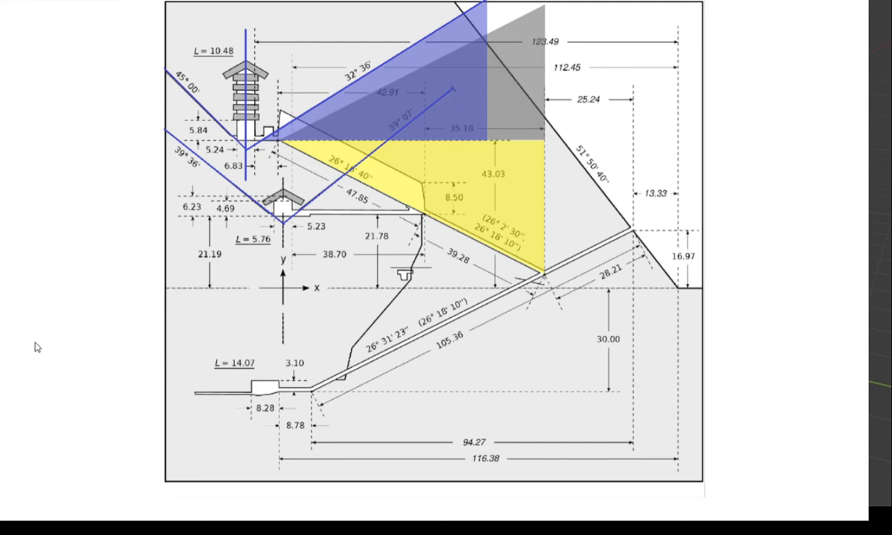
pyautogui.moveTo(83, 342)
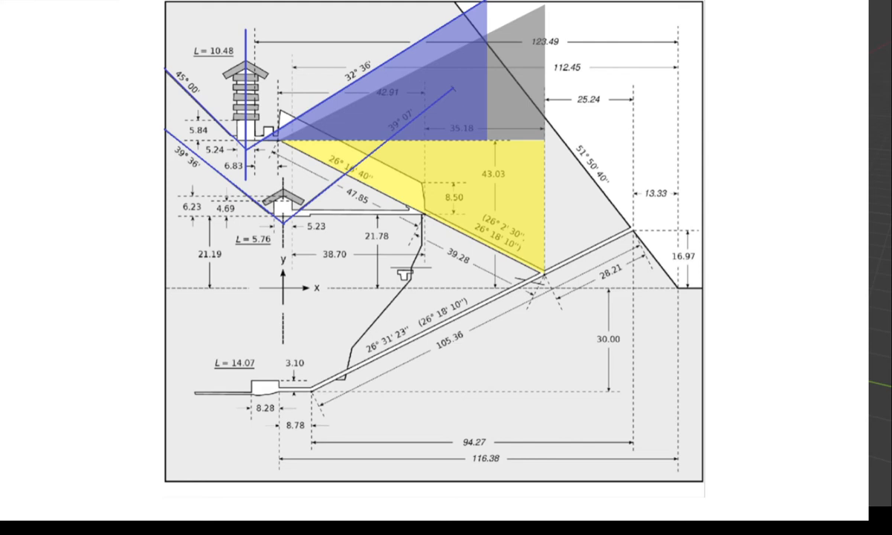
pyautogui.moveTo(298, 161)
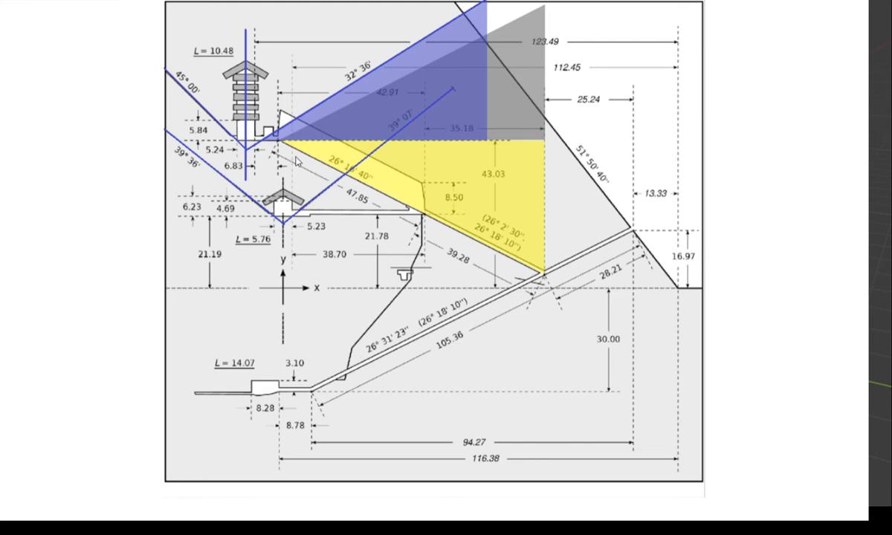
pyautogui.moveTo(500, 247)
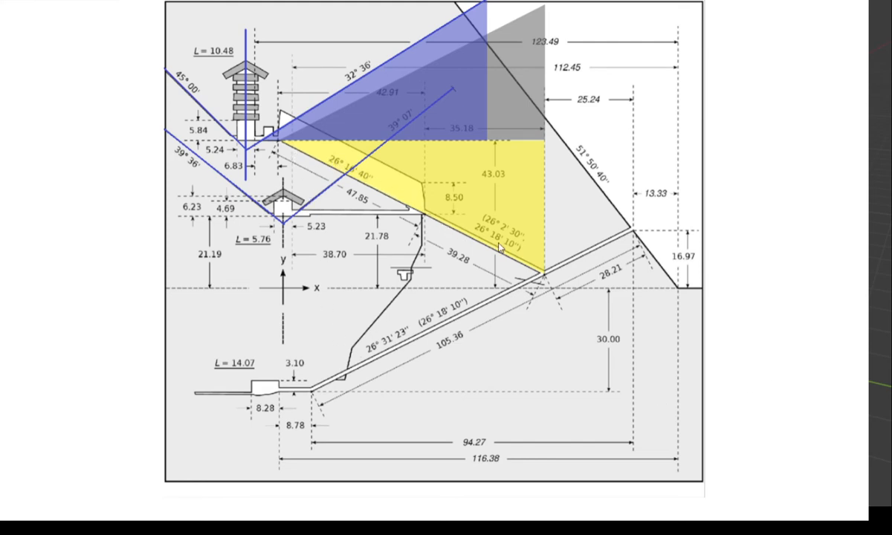
pyautogui.moveTo(521, 294)
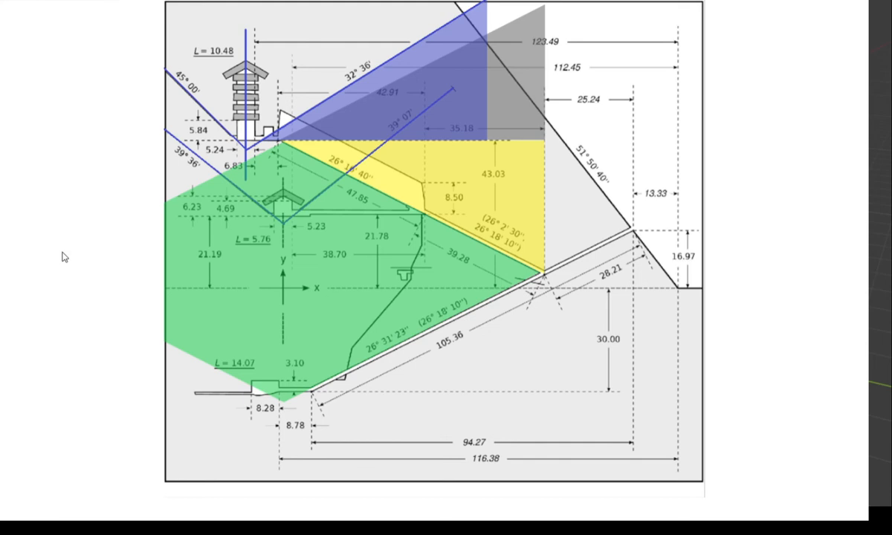
pyautogui.moveTo(196, 262)
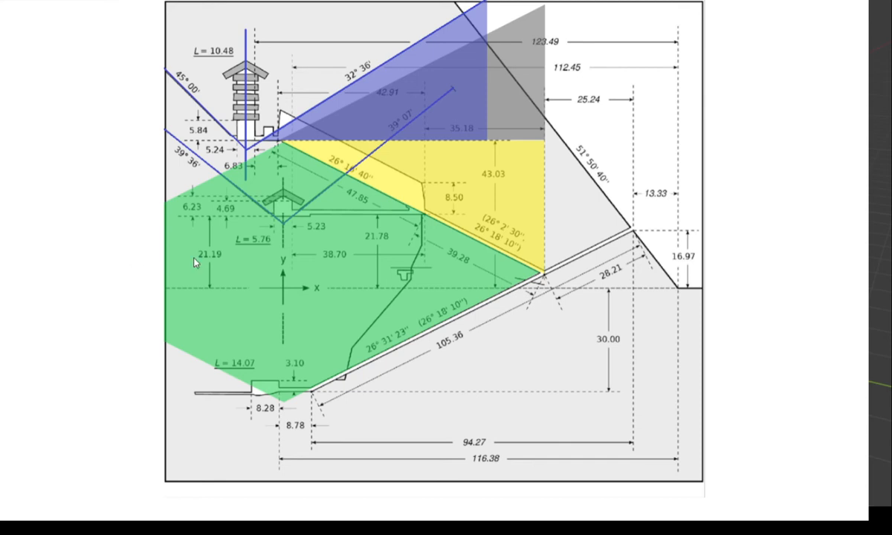
pyautogui.moveTo(281, 147)
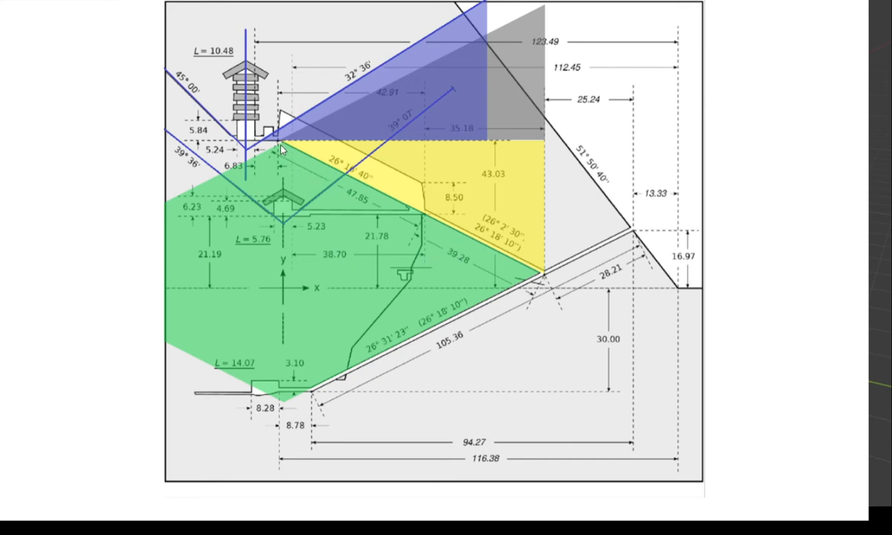
pyautogui.moveTo(538, 262)
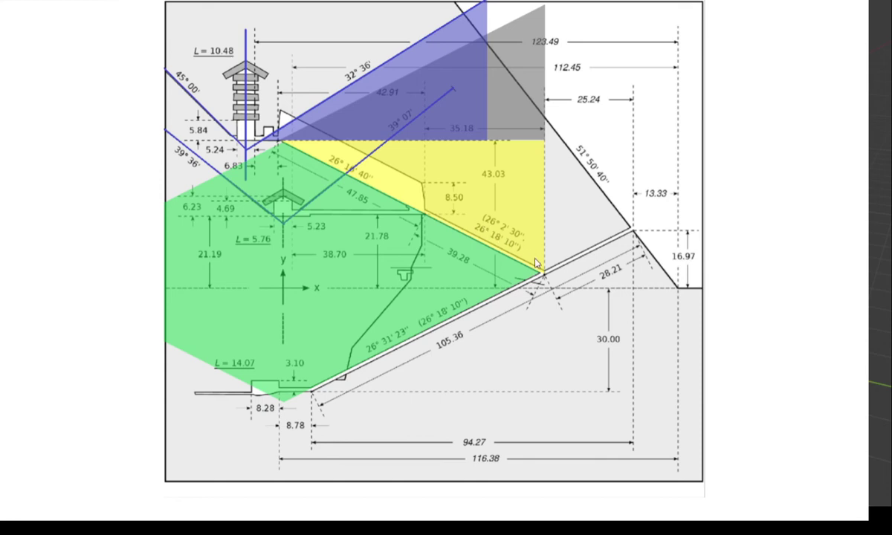
pyautogui.moveTo(181, 279)
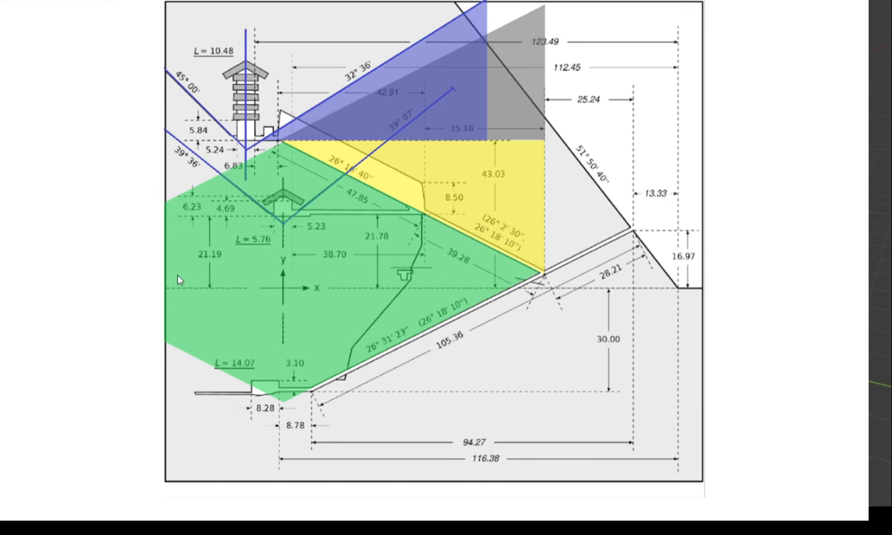
pyautogui.moveTo(565, 272)
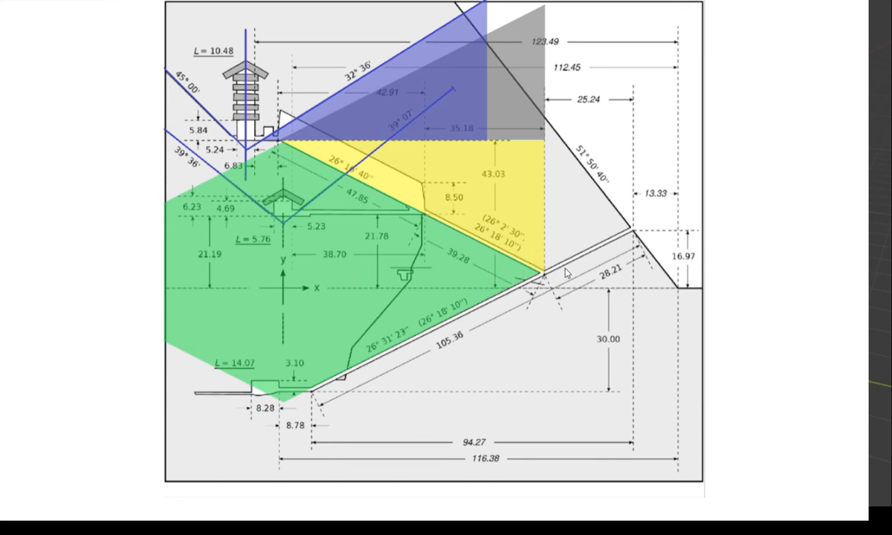
pyautogui.moveTo(538, 285)
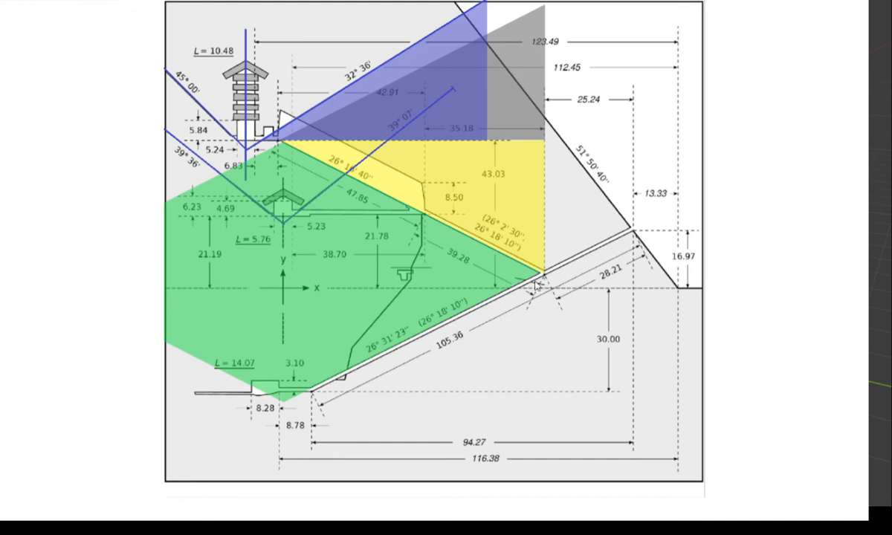
pyautogui.moveTo(125, 333)
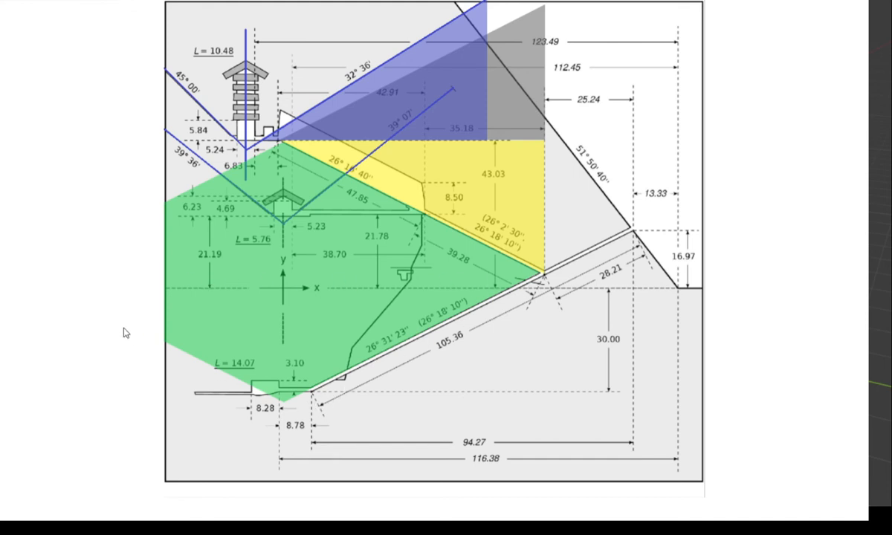
pyautogui.moveTo(434, 345)
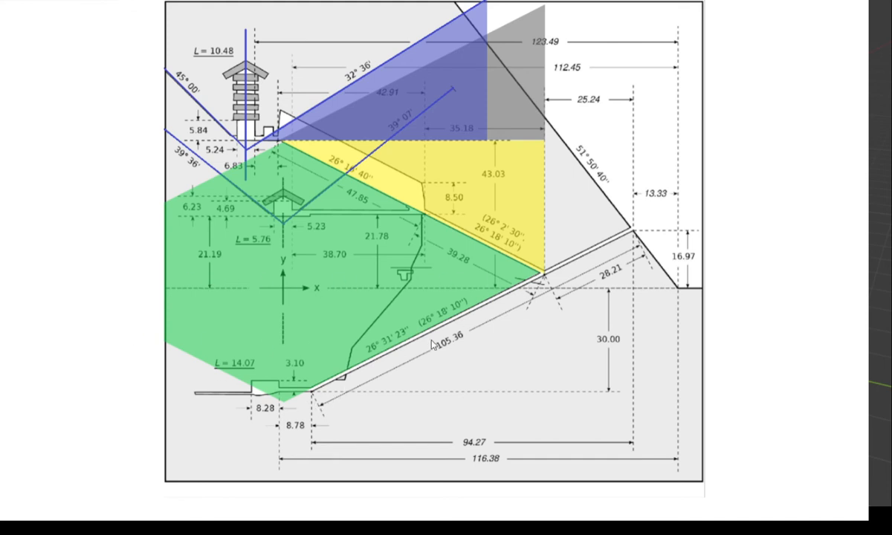
pyautogui.moveTo(434, 345)
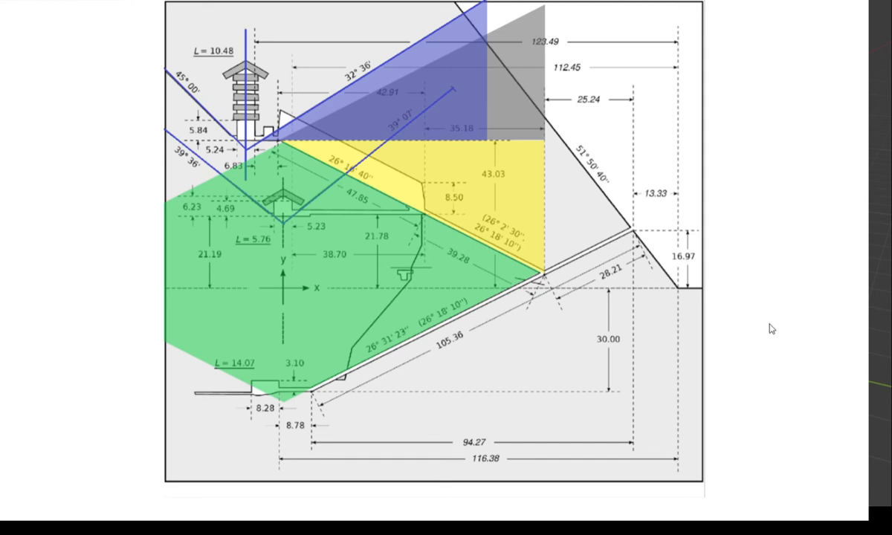
pyautogui.moveTo(857, 245)
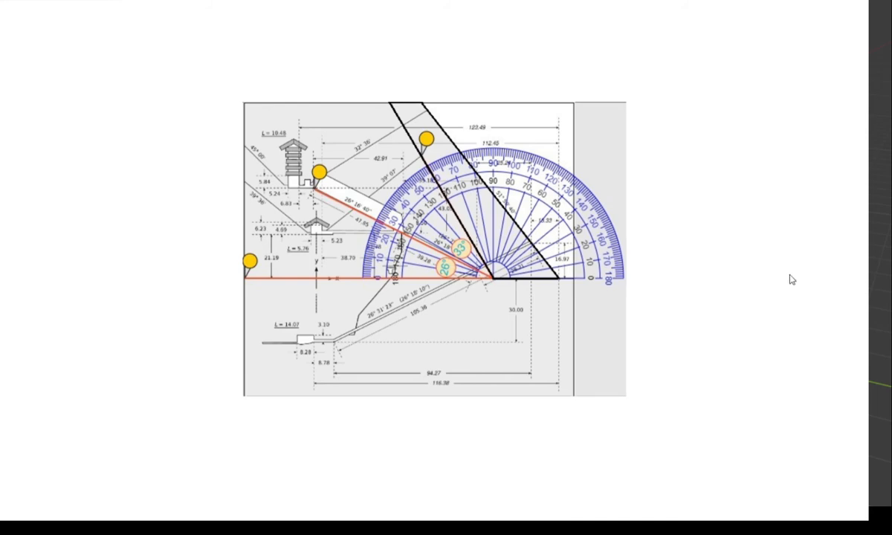
pyautogui.moveTo(408, 300)
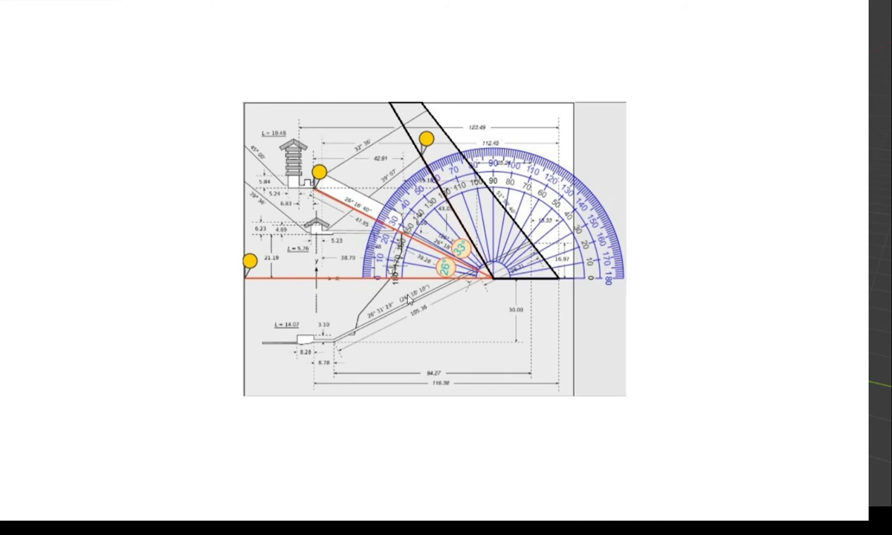
pyautogui.moveTo(392, 113)
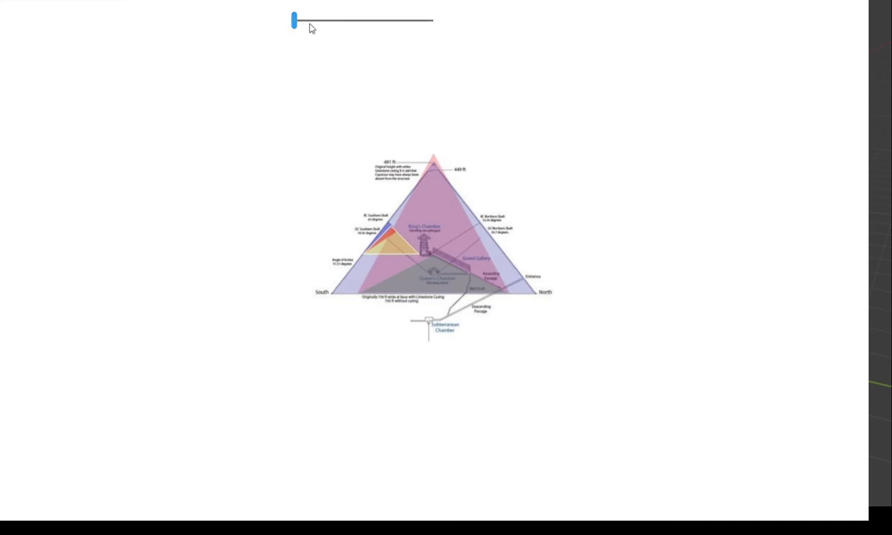
# - Zoom the cross-section diagram until the King's Chamber and Grand Gallery labels are readable
pyautogui.moveTo(294, 19); pyautogui.dragTo(325, 19)
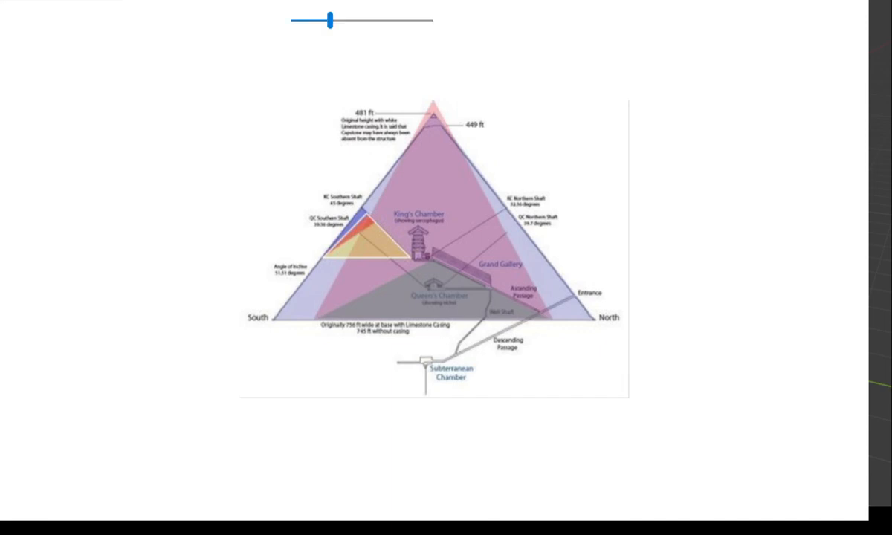
pyautogui.moveTo(327, 21); pyautogui.dragTo(295, 21)
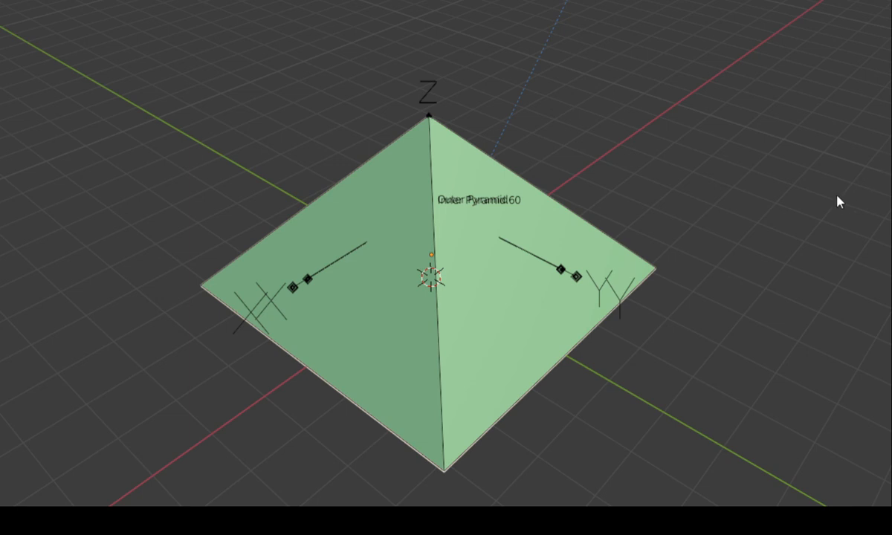
pyautogui.moveTo(624, 434)
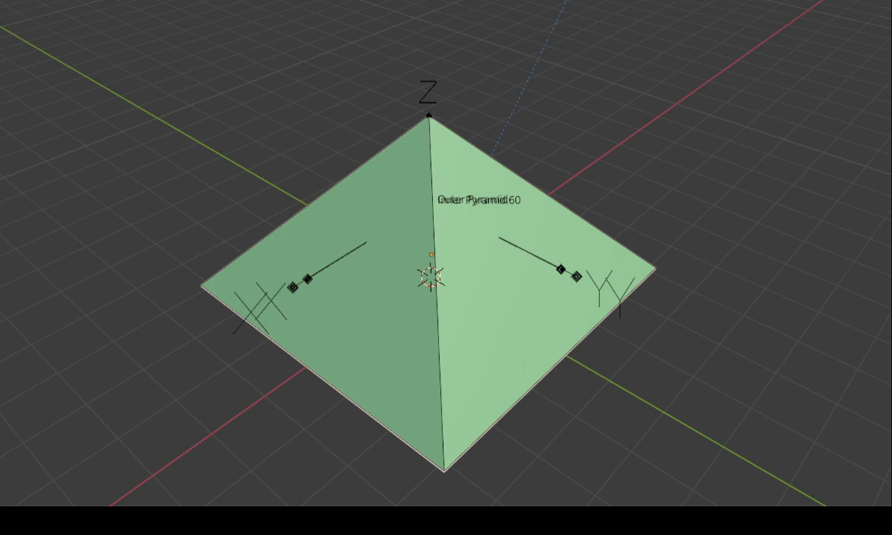
# - Orbit the Blender view to see the green outer pyramid lower and more side-on
pyautogui.moveTo(446, 297); pyautogui.dragTo(446, 238)
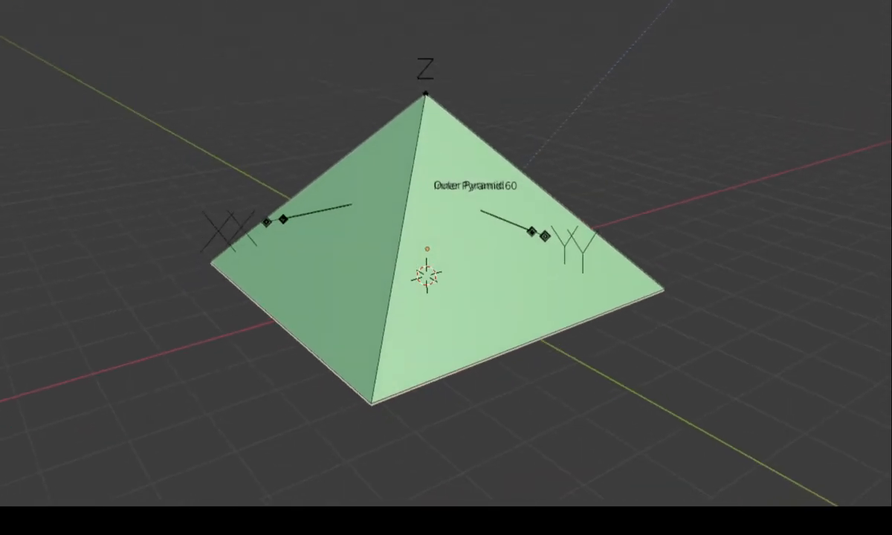